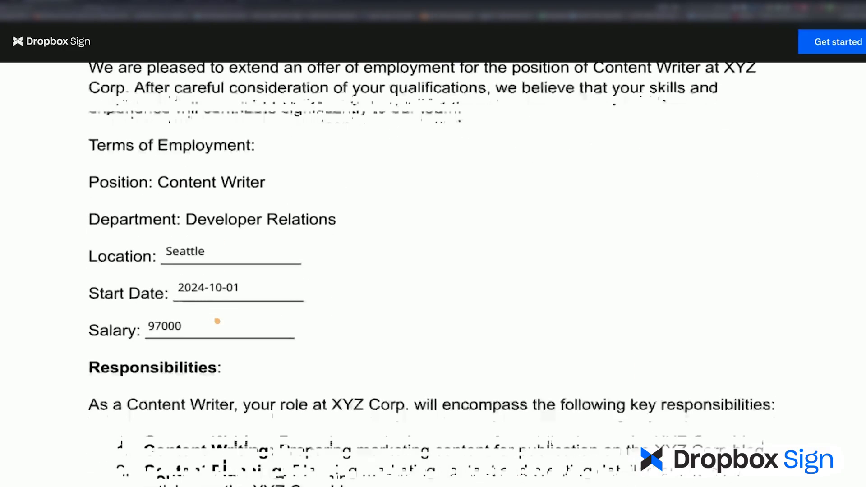
Fill the 'Click to sign' field with an uploaded photo of a handwritten signature
scroll("down", 3)
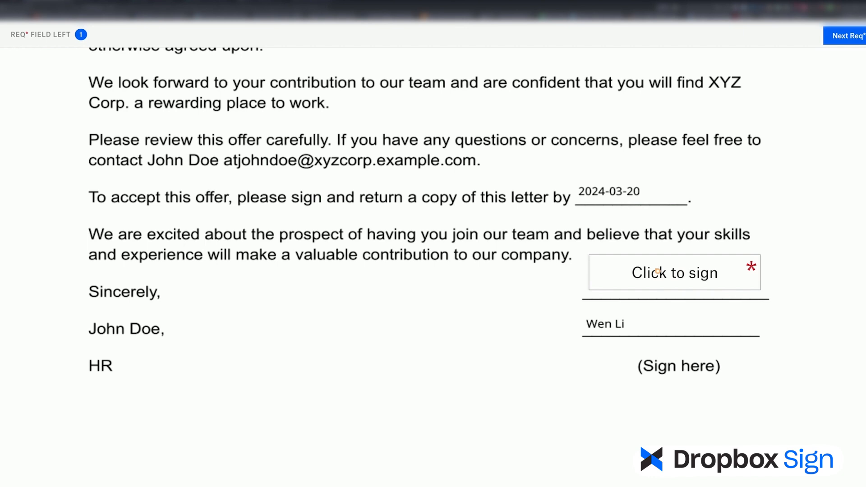
left_click(673, 272)
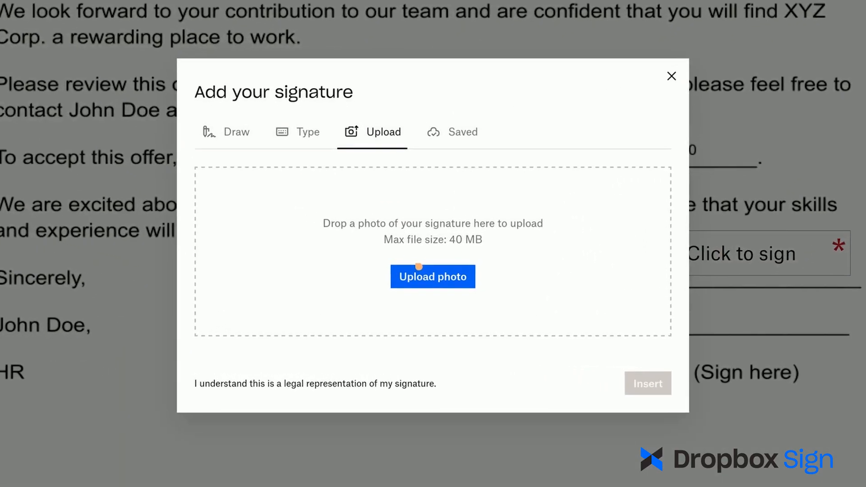
left_click(433, 276)
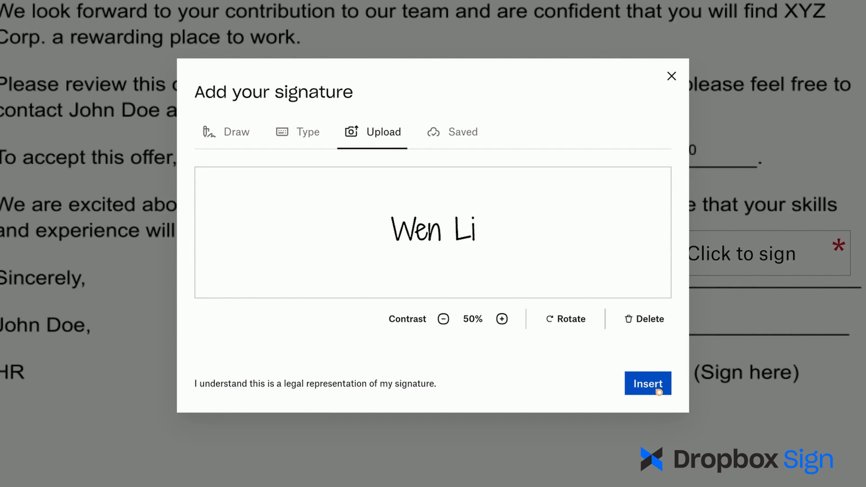
left_click(647, 383)
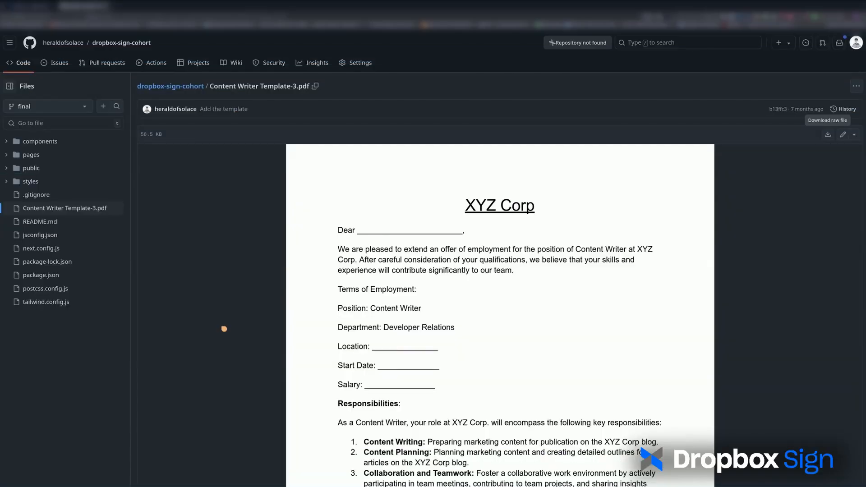
mouse_move(224, 328)
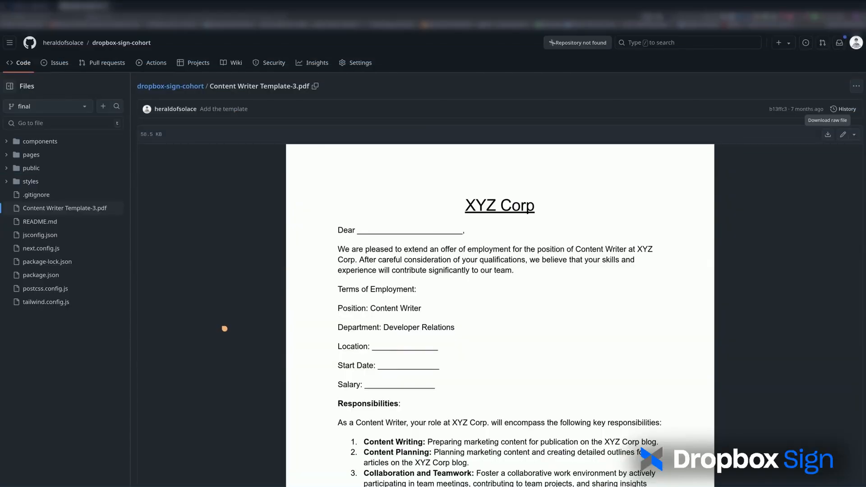
mouse_move(550, 263)
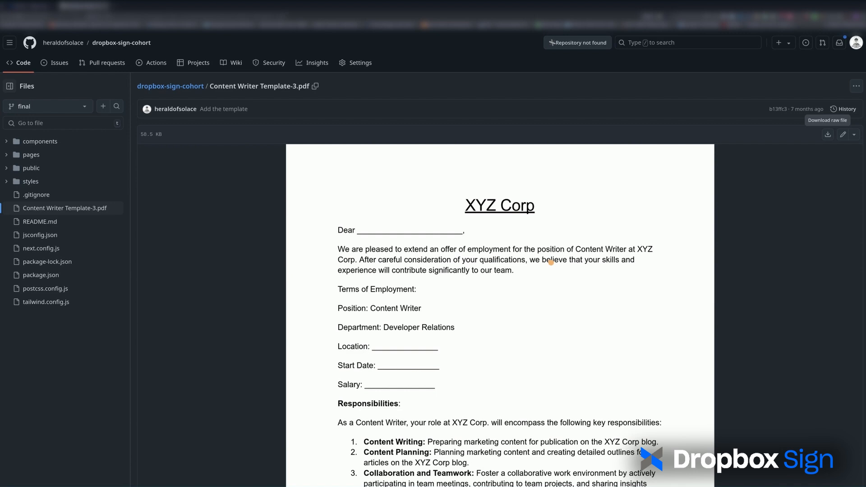
scroll("down", 3)
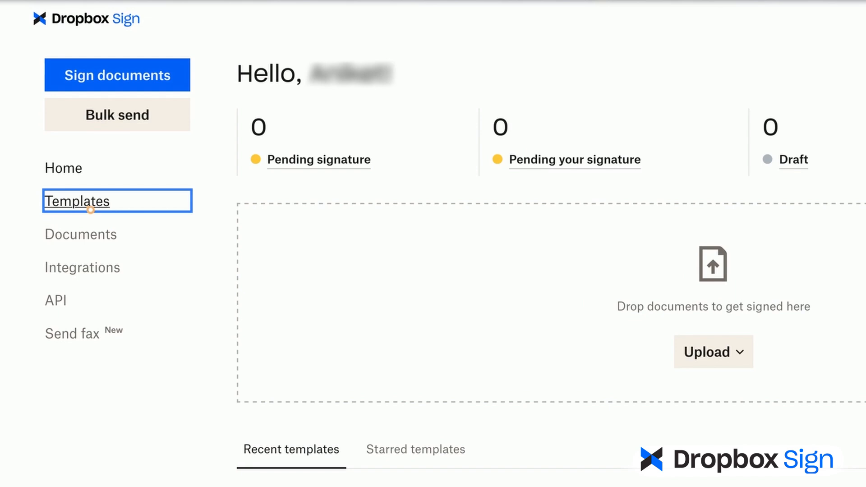
Create a template from Content_Writer_Template-3.pdf and advance to the signer roles step
left_click(77, 201)
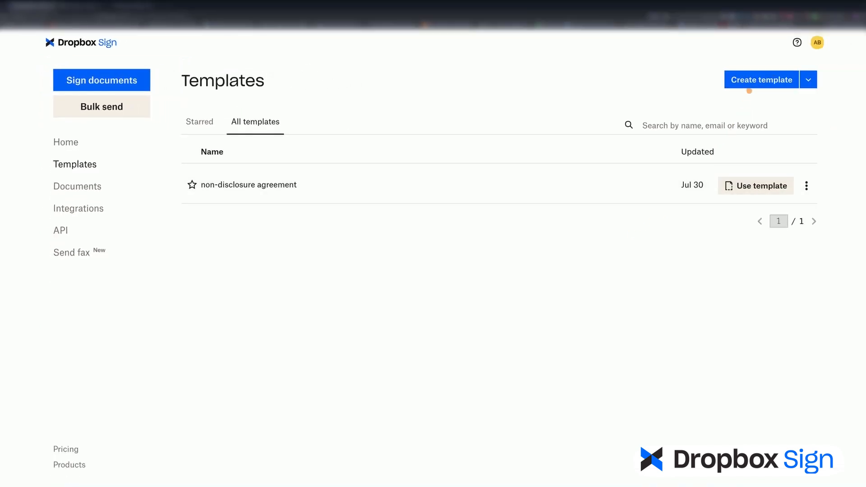
left_click(761, 80)
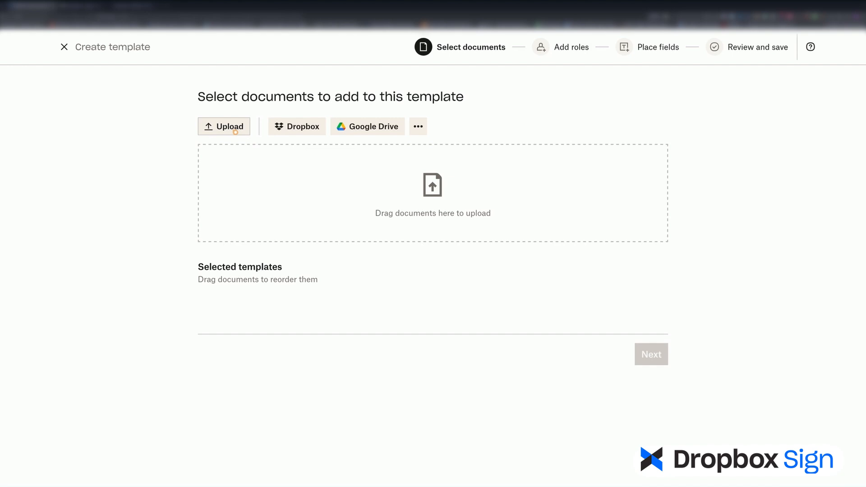
left_click(224, 126)
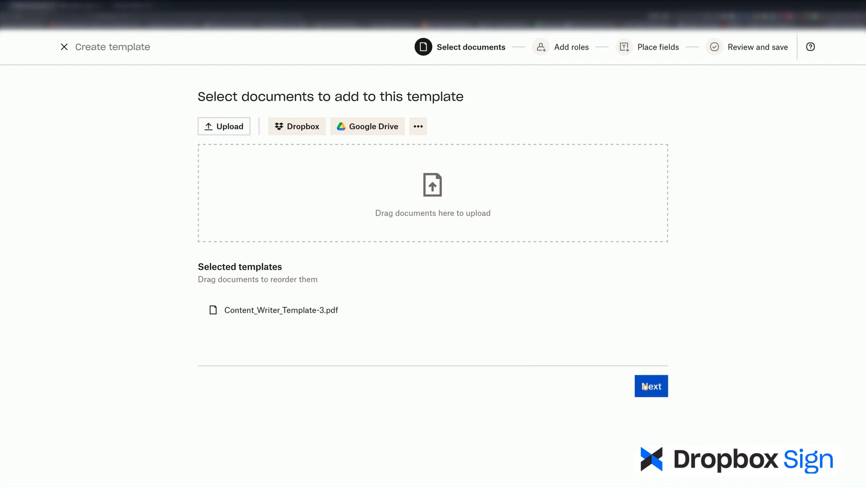
left_click(650, 386)
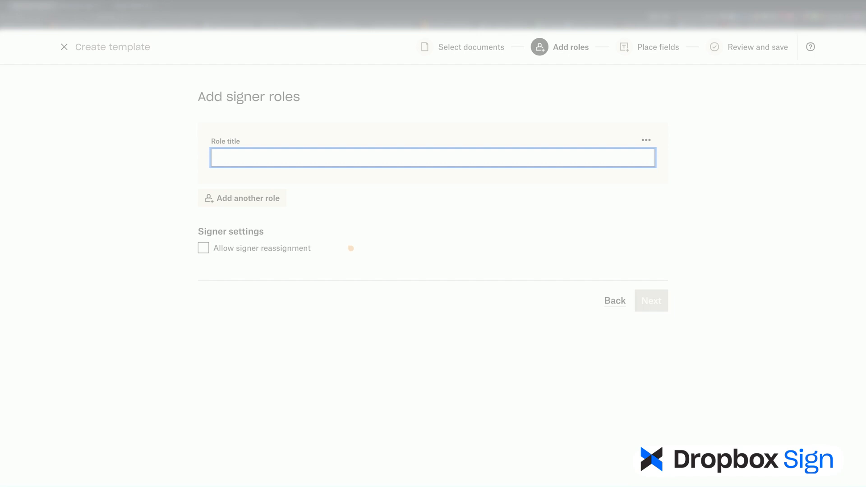
Name the only signer role 'Employee' and continue to the Place fields step
left_click(433, 157)
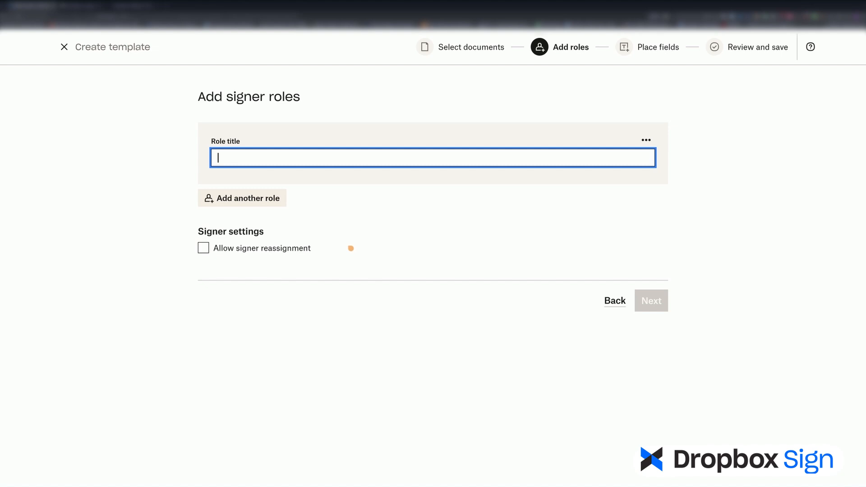
type("Em")
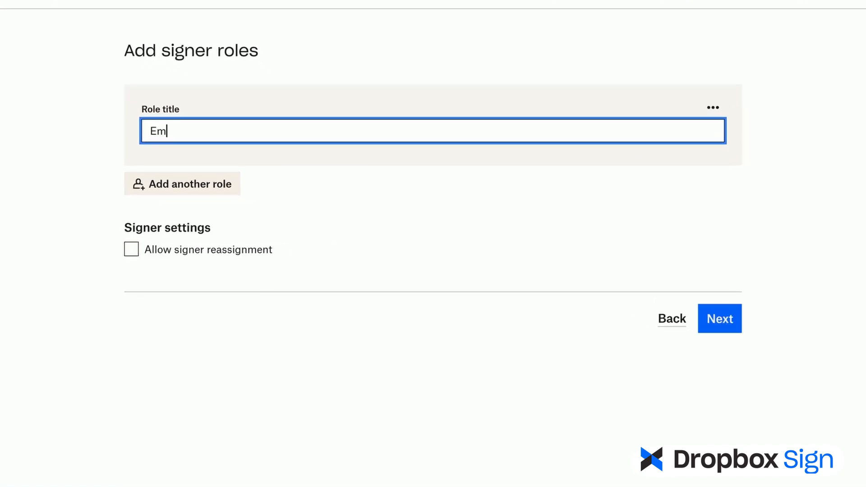
type("ployee")
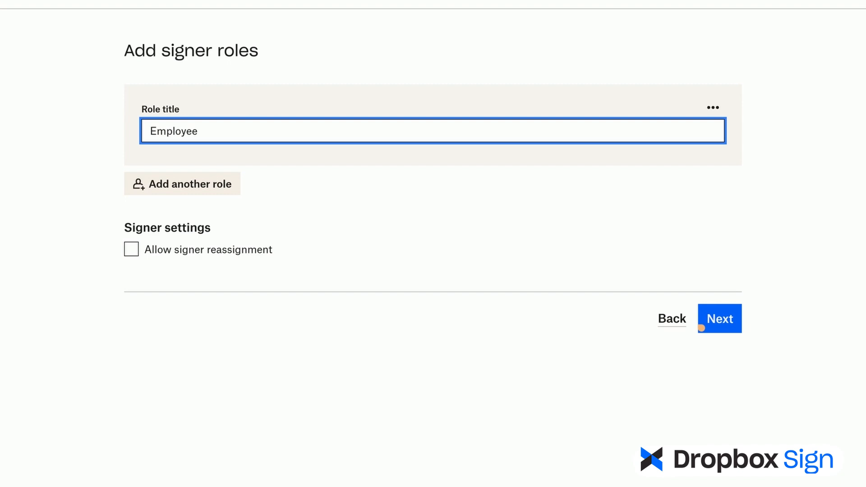
left_click(718, 319)
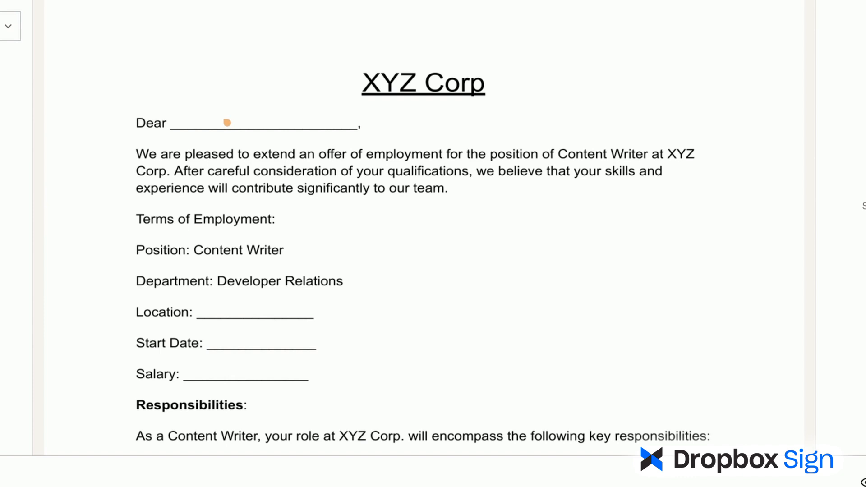
Place a Sender textbox on the Dear line with font size 9 and merge field employee_name
left_click(10, 26)
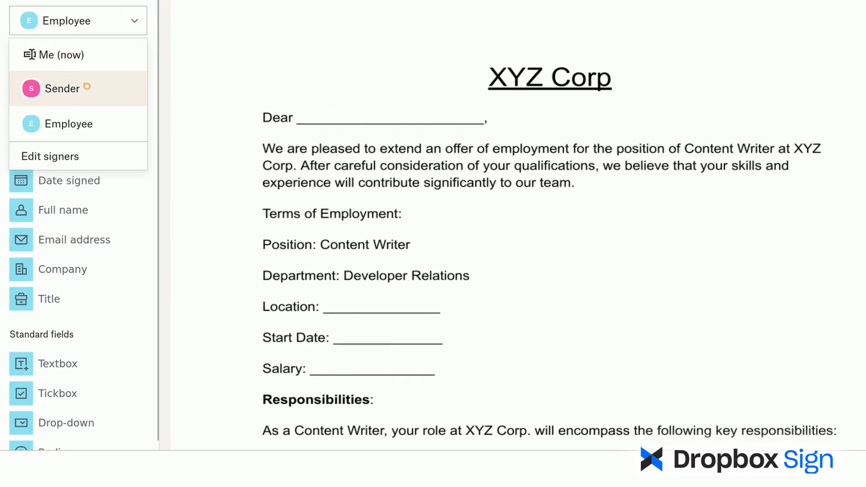
left_click(65, 88)
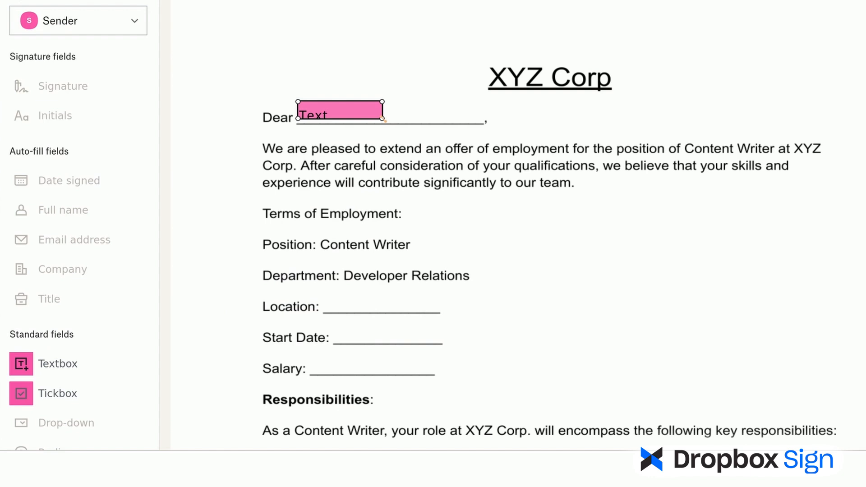
left_click_drag(382, 110, 483, 111)
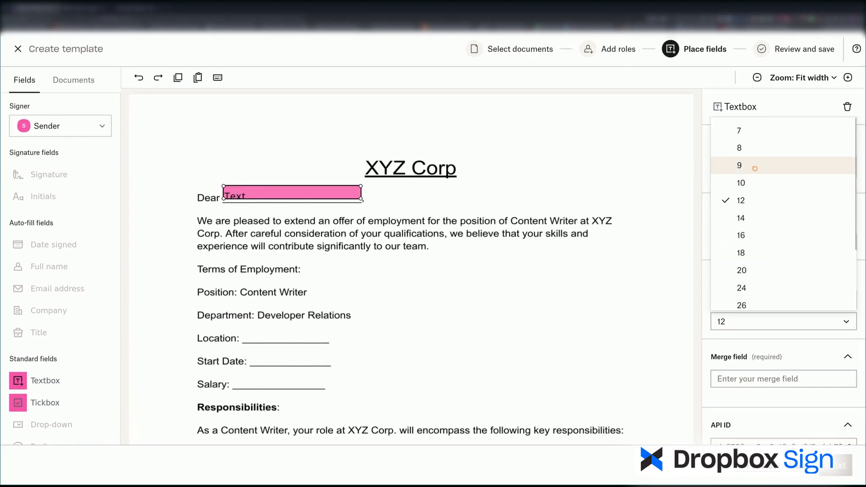
left_click(738, 165)
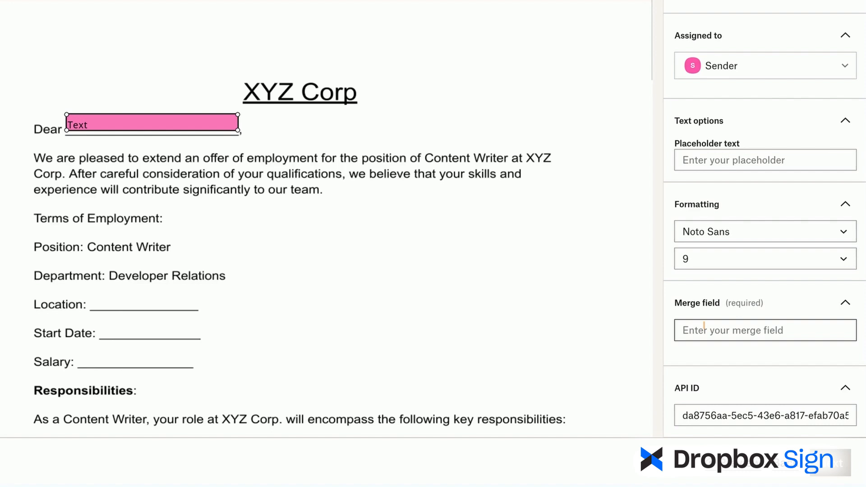
type("employee_name")
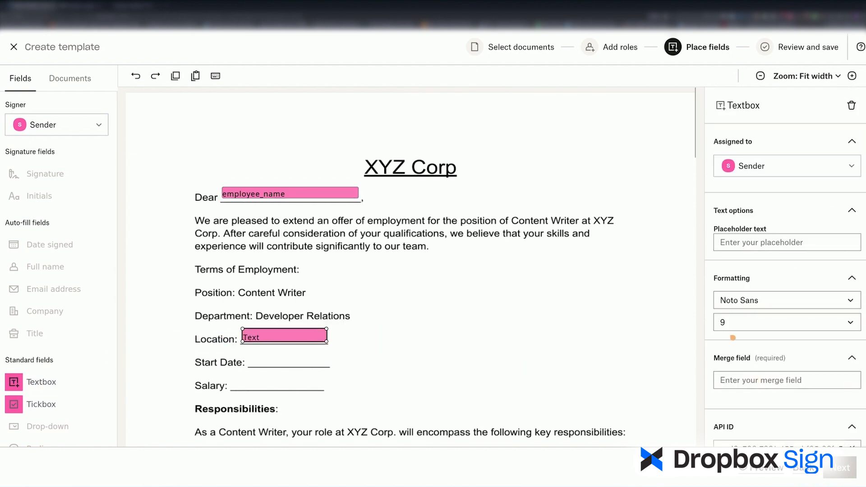
Add Sender merge fields location, start, working hours and employee_name to the remaining blanks
type("location")
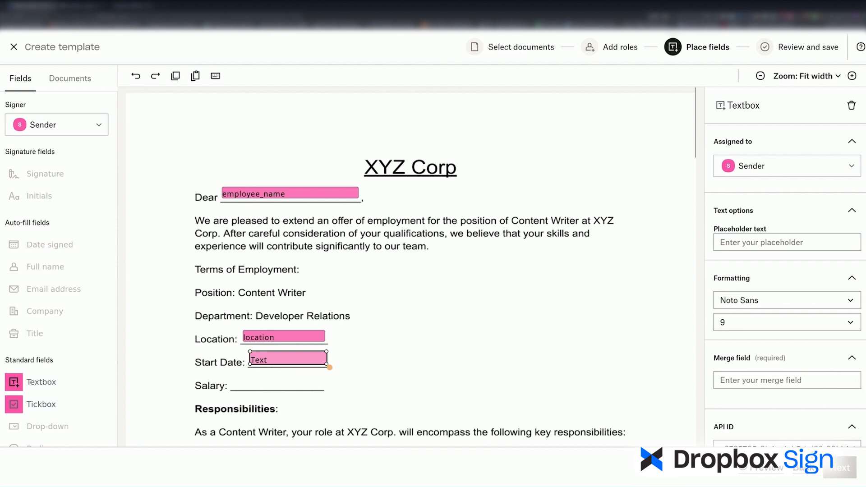
type("start_date")
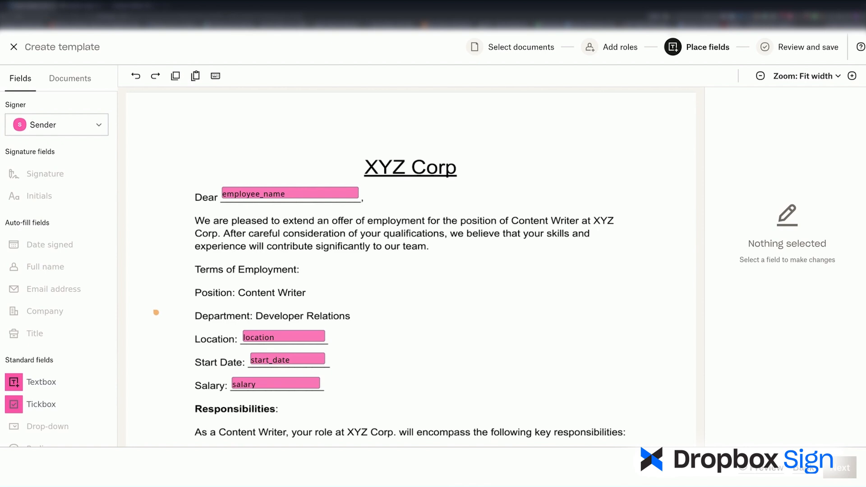
scroll("down", 3)
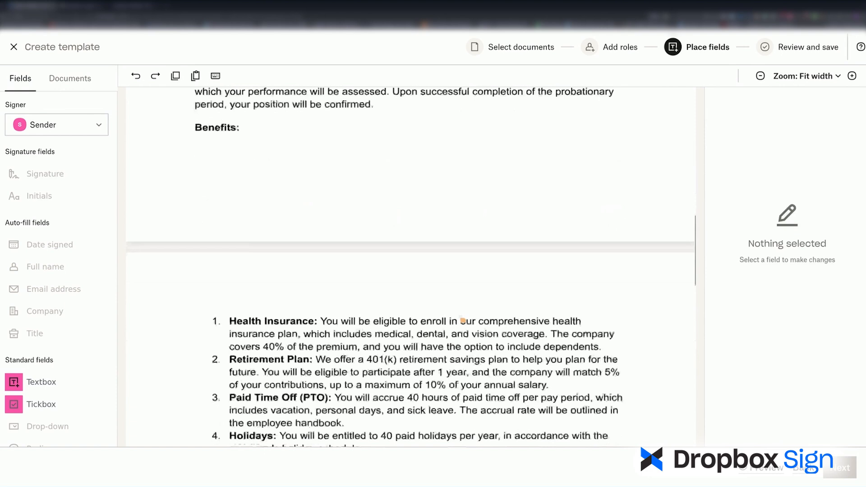
scroll("down", 3)
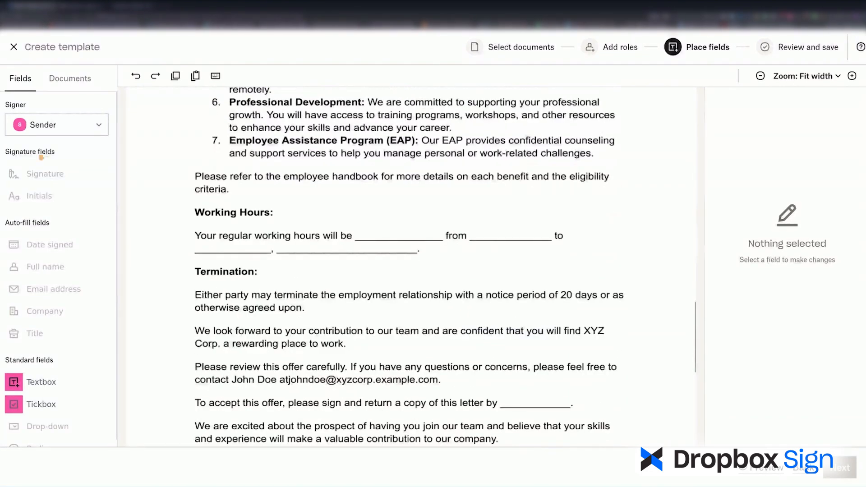
left_click(396, 235)
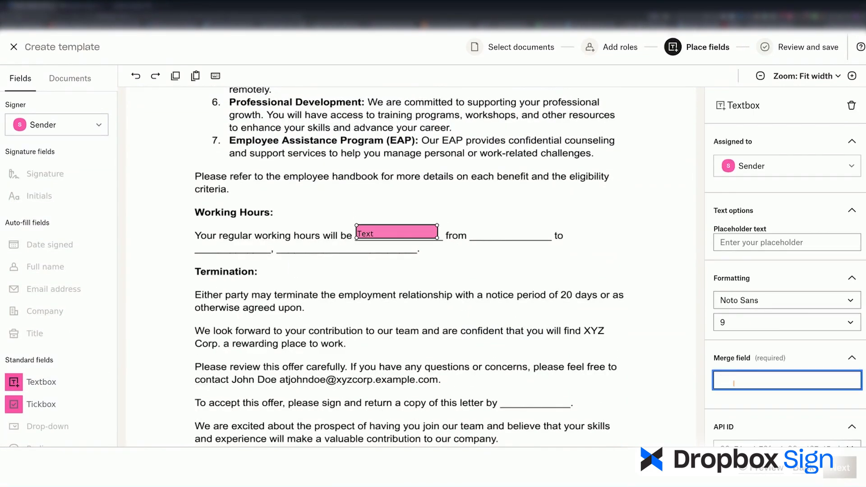
type("working_hours")
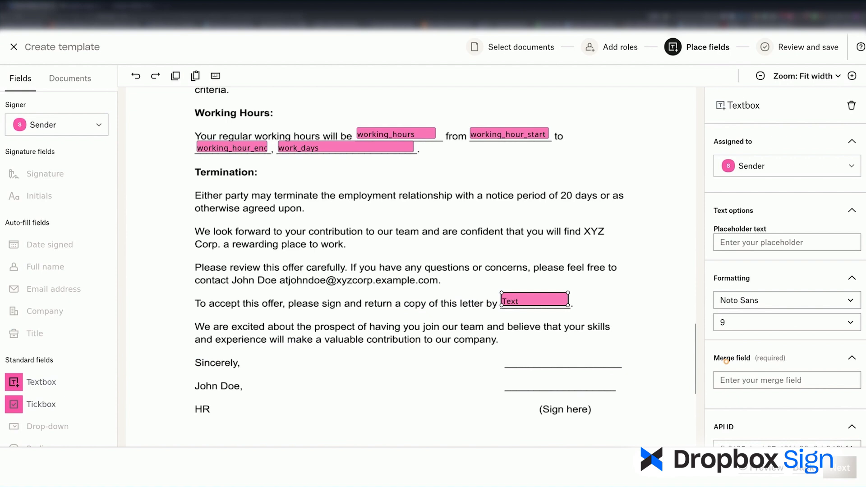
type("employee_name")
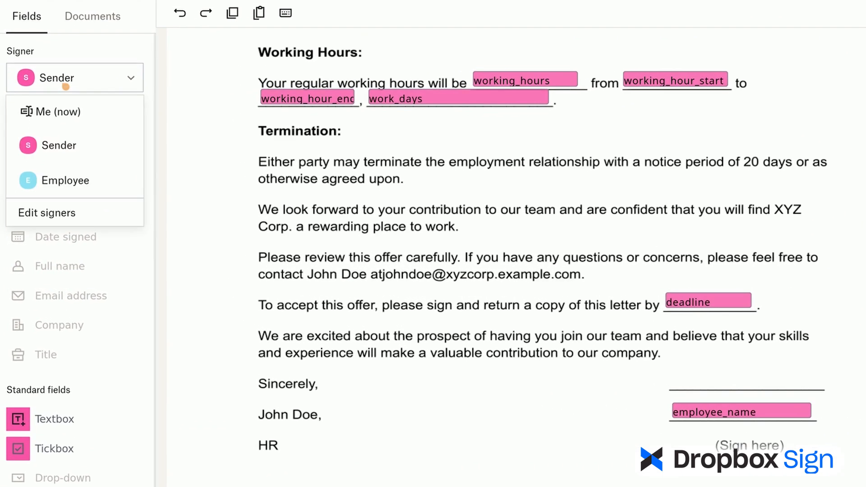
Place a signature field above '(Sign here)' and assign it to the Employee signer
left_click(64, 180)
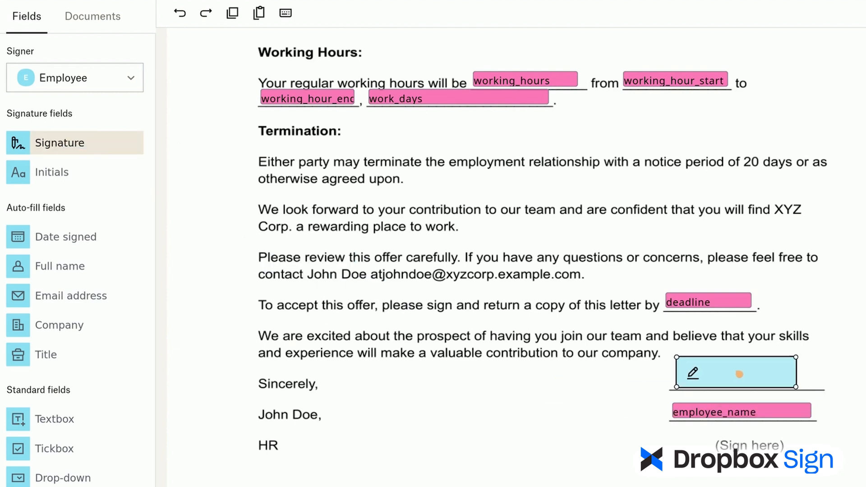
left_click(733, 371)
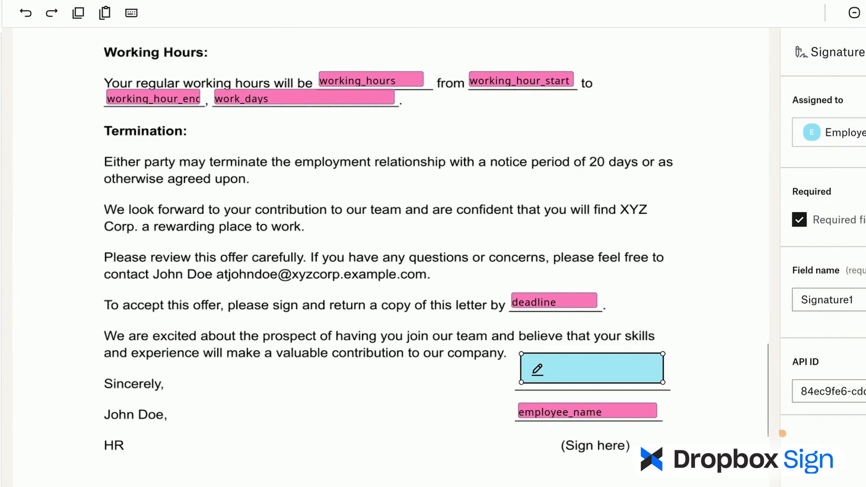
type("employ")
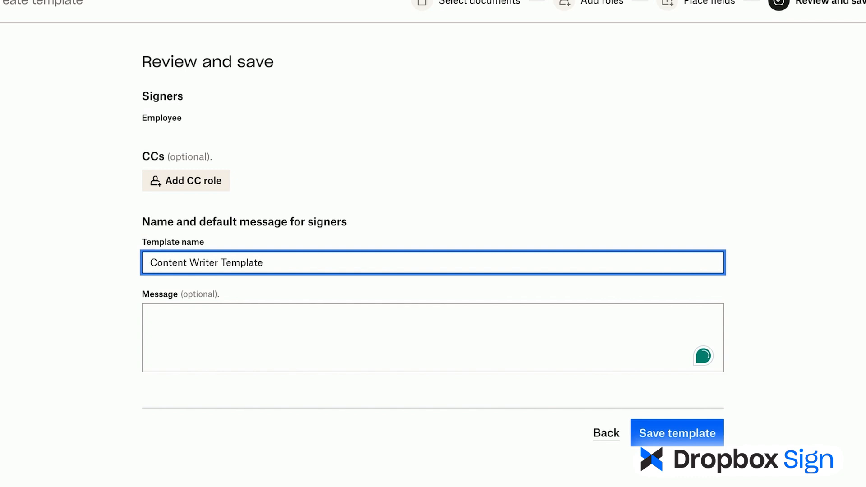
Save Content Writer Template, select its new template ID, and close the dialog
left_click(676, 433)
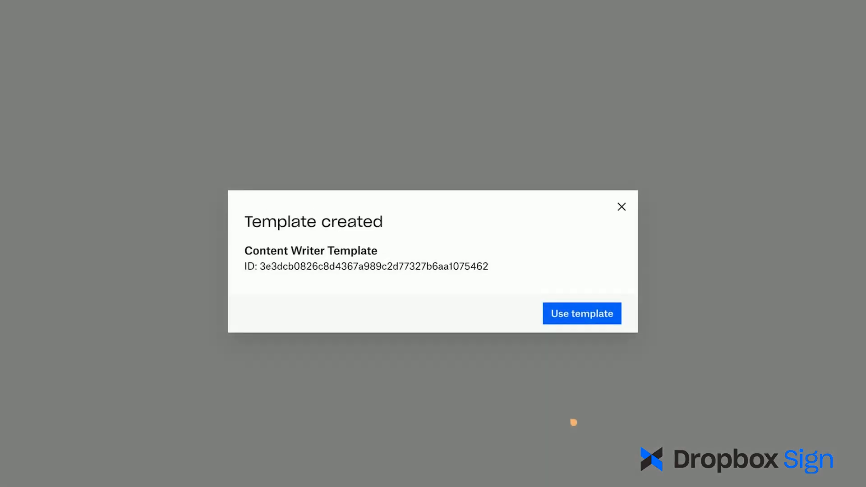
left_click_drag(259, 266, 477, 266)
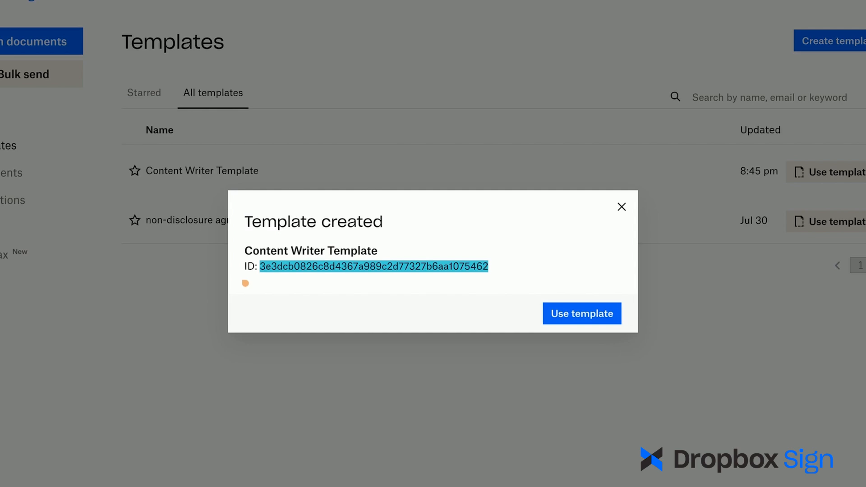
left_click(621, 206)
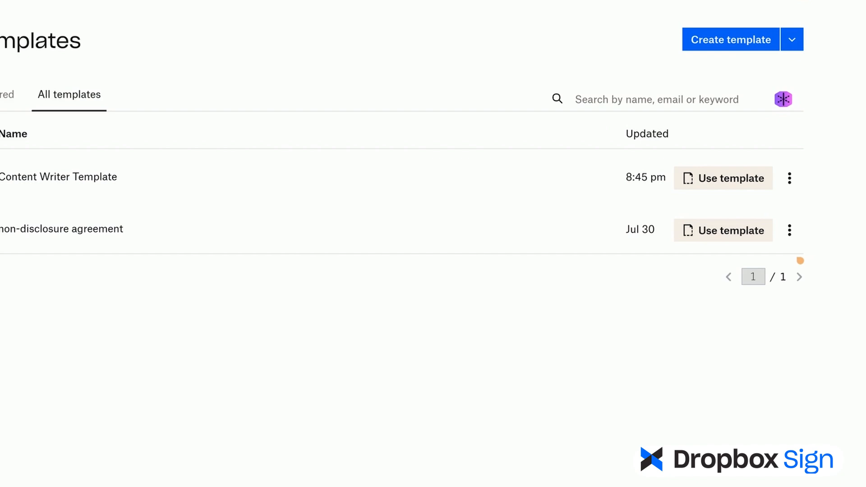
Open View info for Content Writer Template and expand More information
left_click(788, 177)
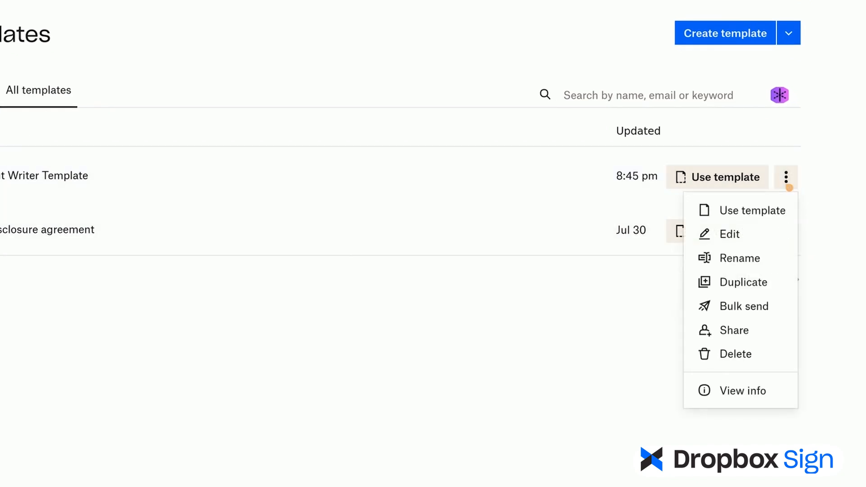
left_click(744, 390)
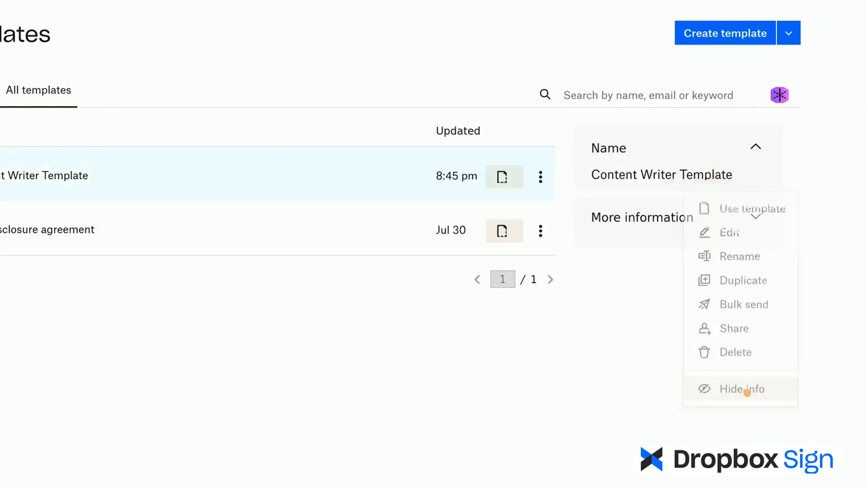
left_click(740, 388)
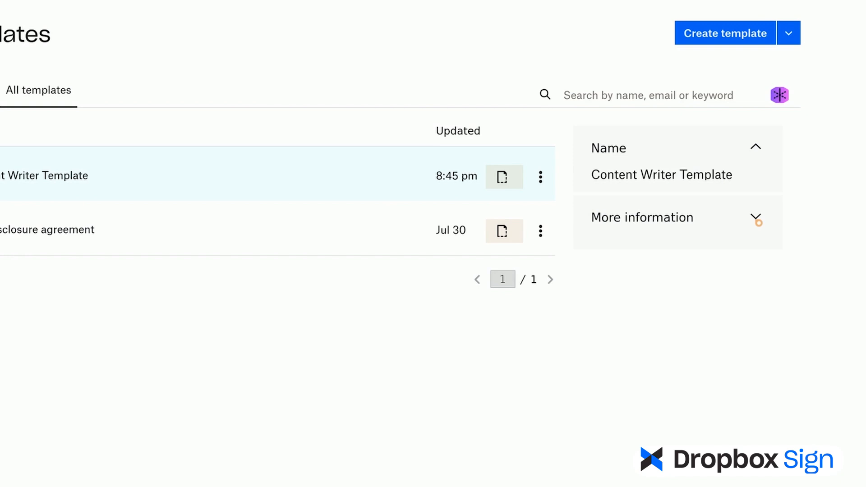
left_click(755, 217)
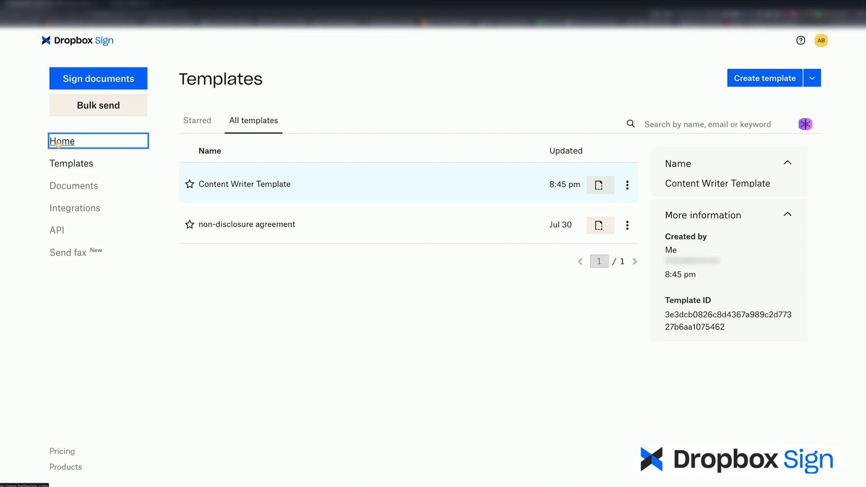
Generate an API key named 'Cohort onboarding' in the API settings
left_click(62, 141)
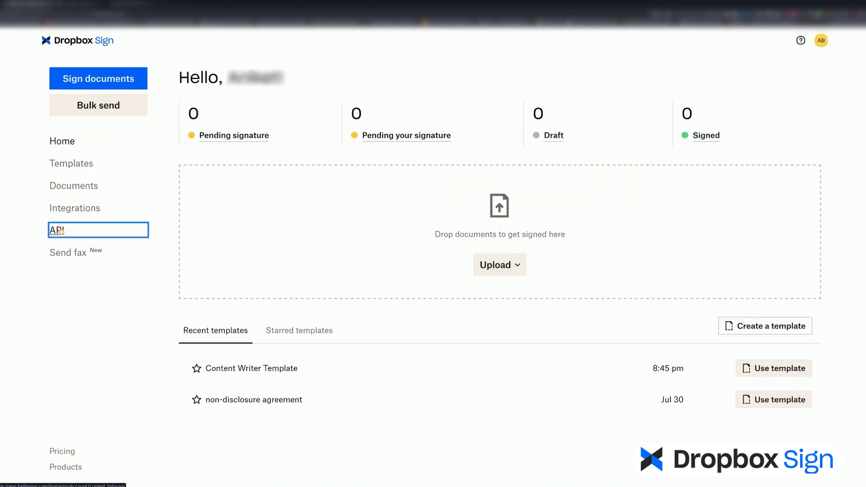
left_click(56, 230)
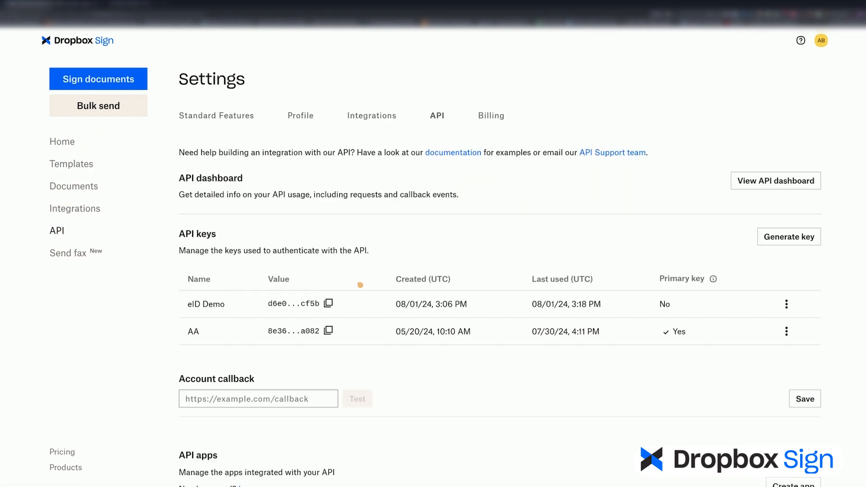
left_click(789, 236)
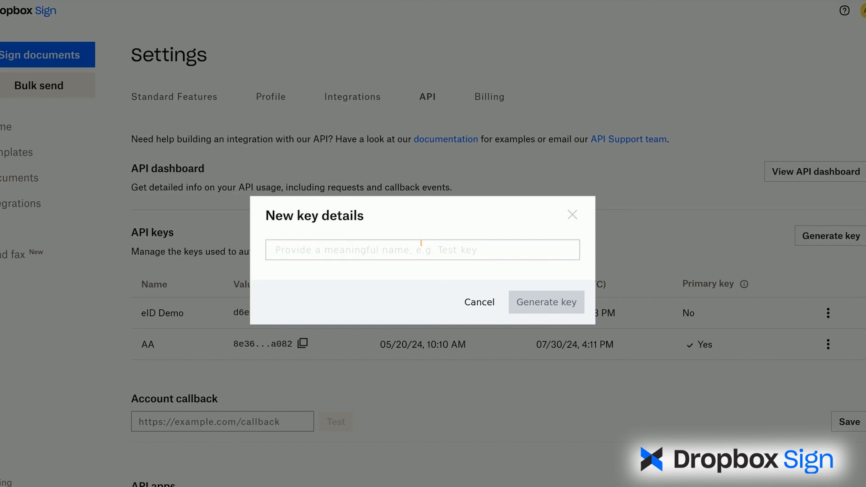
type("c")
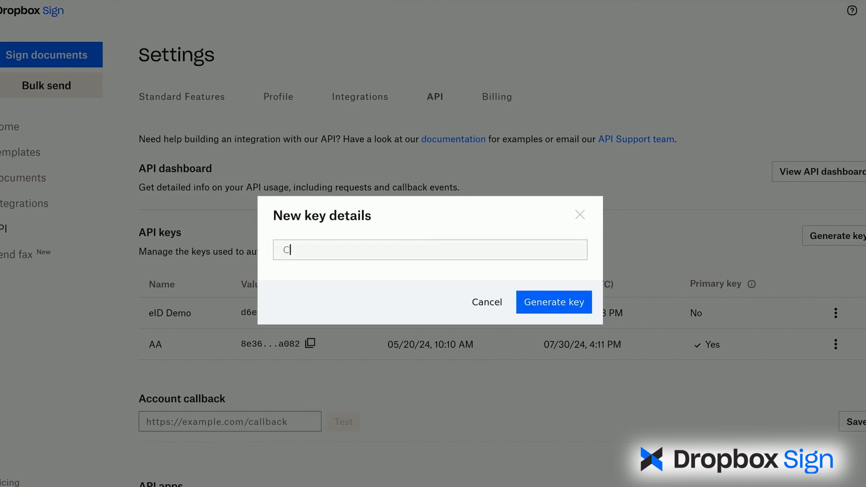
type("ohort onboar")
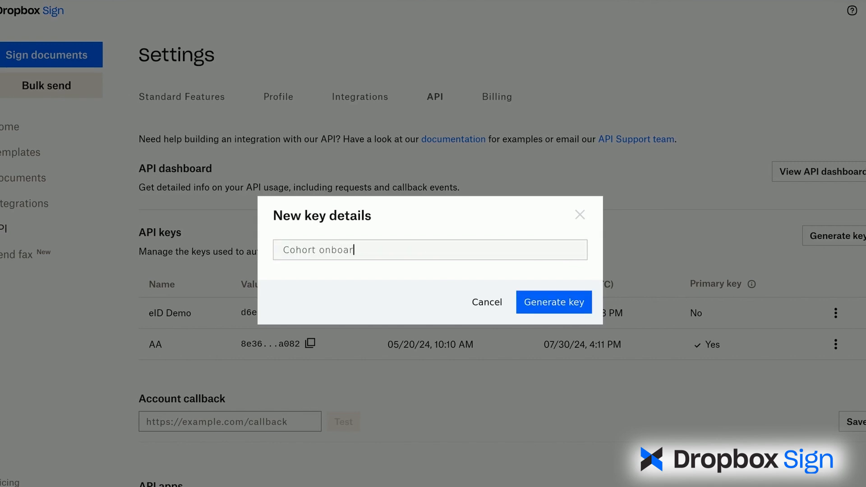
left_click(553, 302)
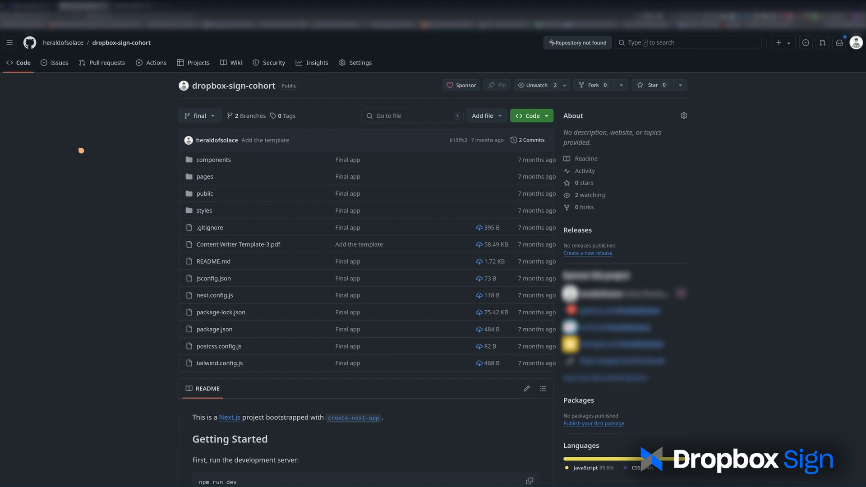
scroll("down", 3)
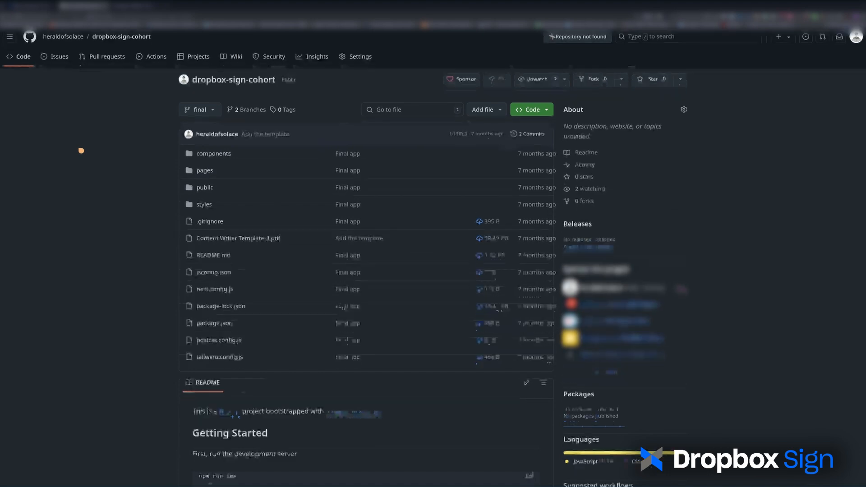
scroll("down", 3)
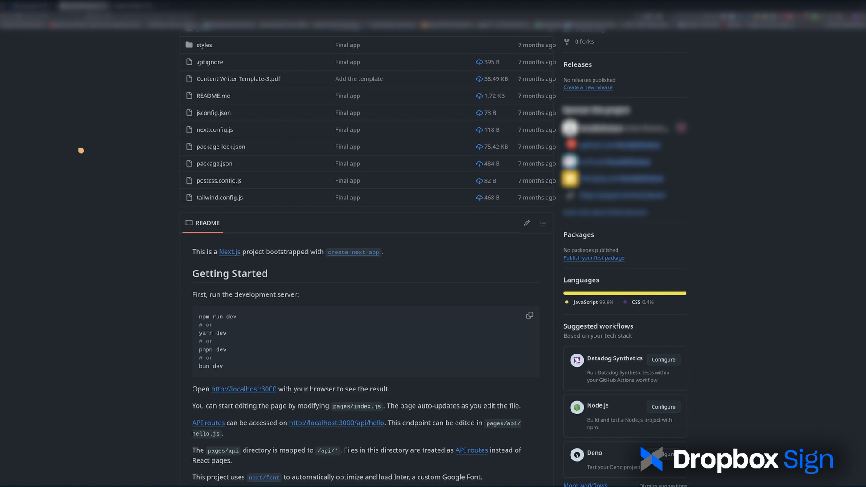
scroll("up", 3)
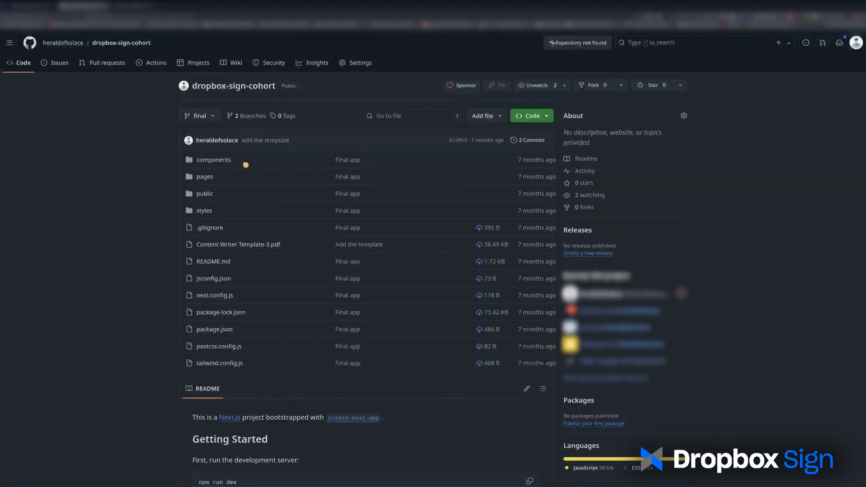
left_click(527, 115)
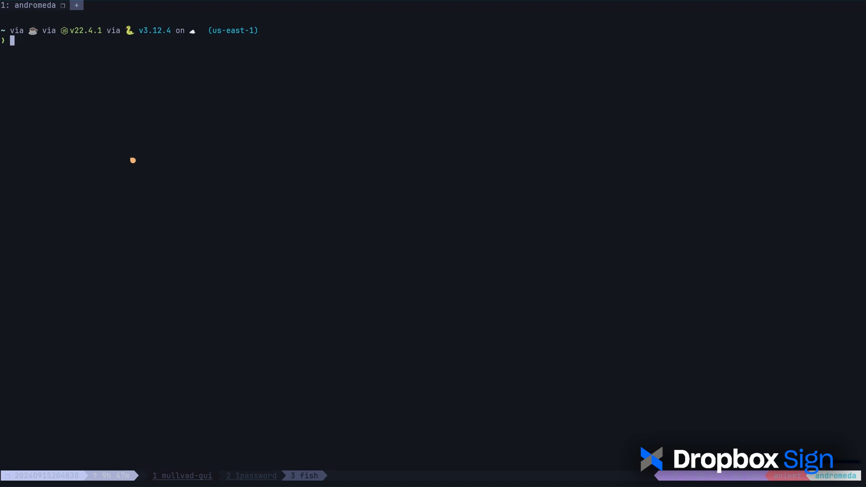
Clone heraldofsolace/dropbox-sign-cohort with git and cd into dropbox-sign-cohort
type("git clone git@github.com:heraldofsolace/dropbox-sign-cohort.git")
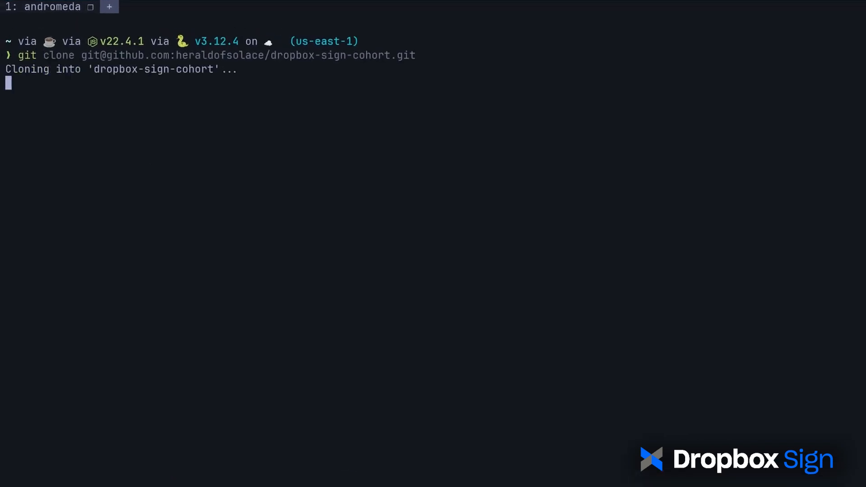
type("cd dropbox-sign-cohort/")
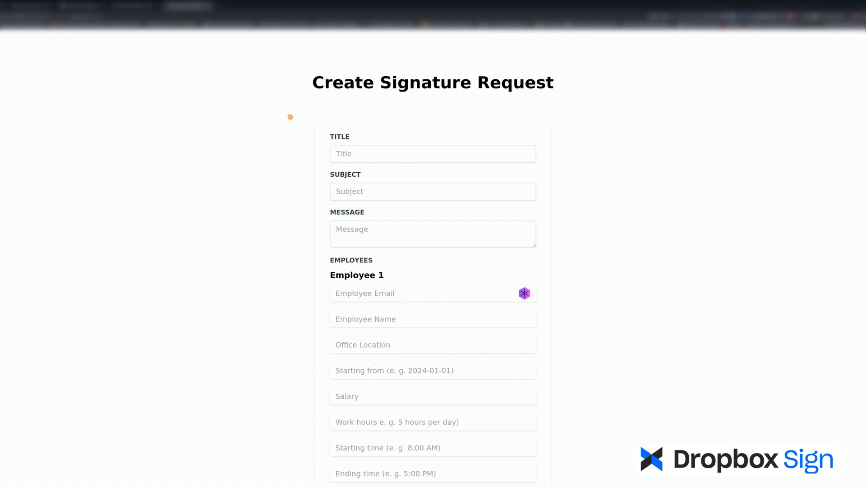
scroll("down", 3)
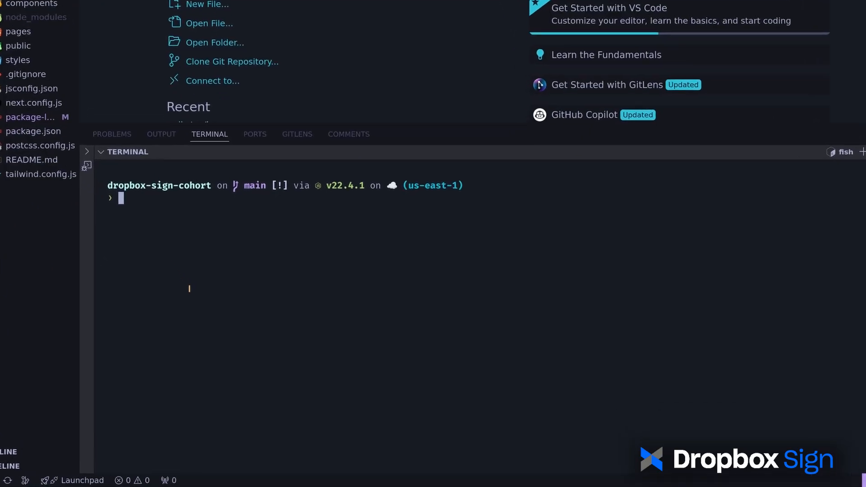
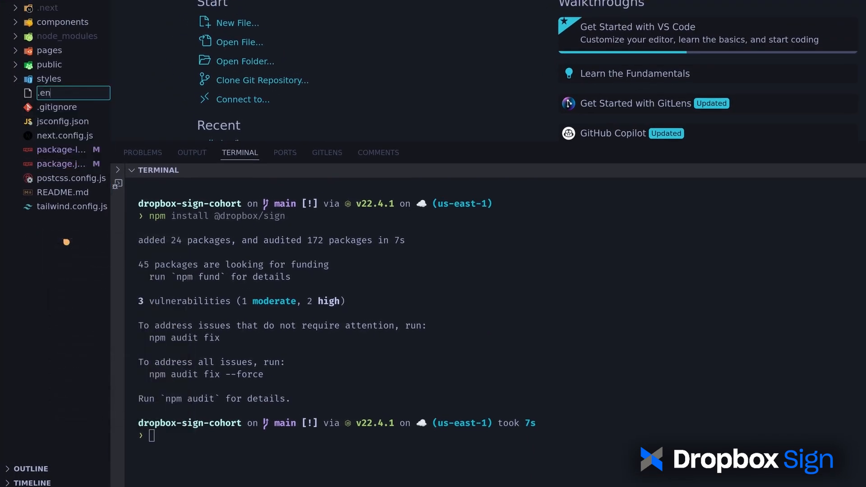
key("Enter")
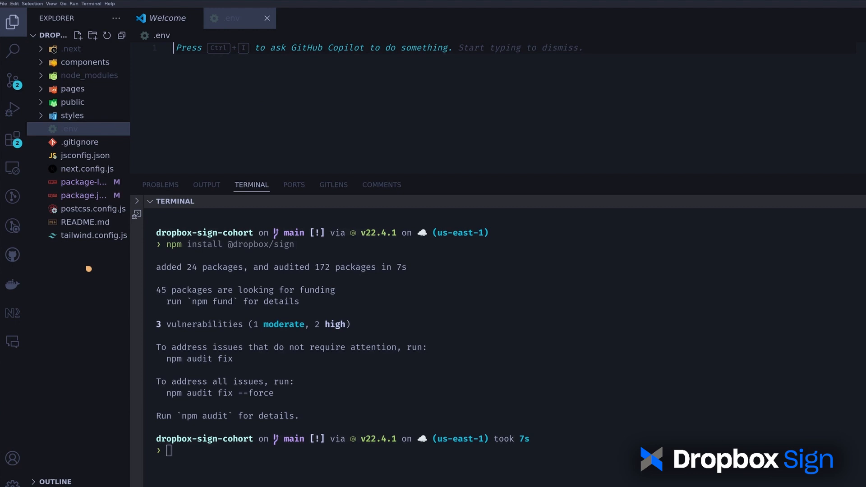
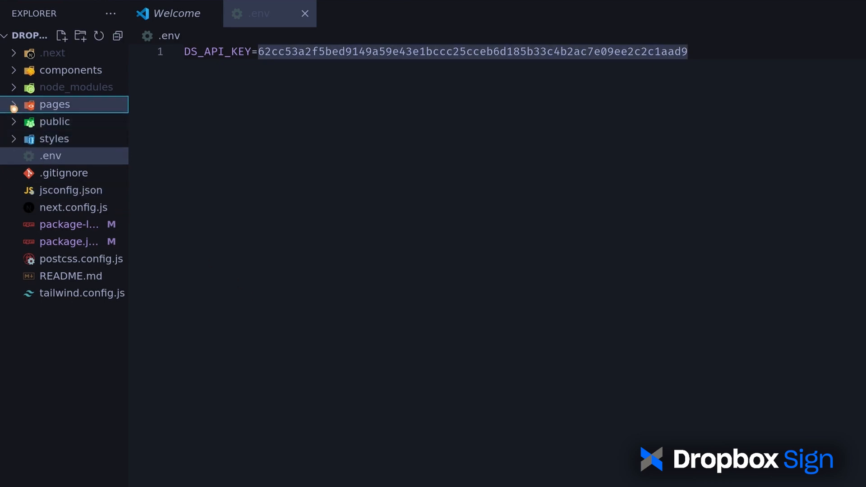
Open pages/api/send/index.js, the send route's handler stub
left_click(55, 104)
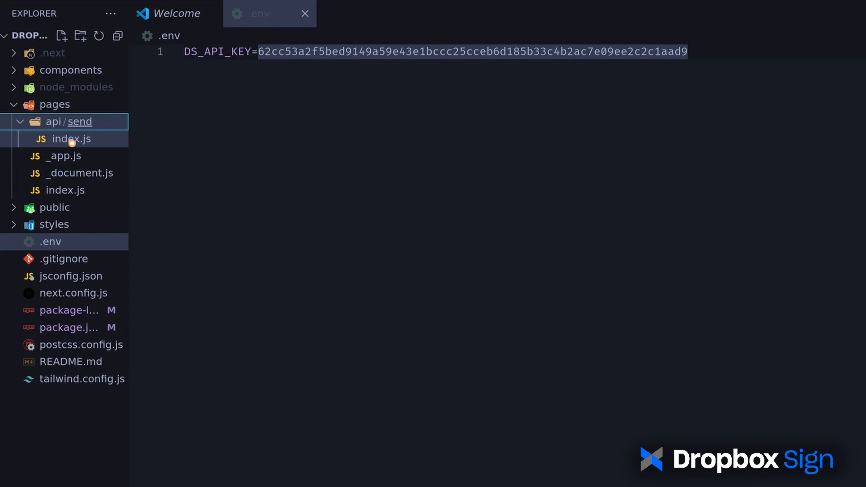
left_click(68, 138)
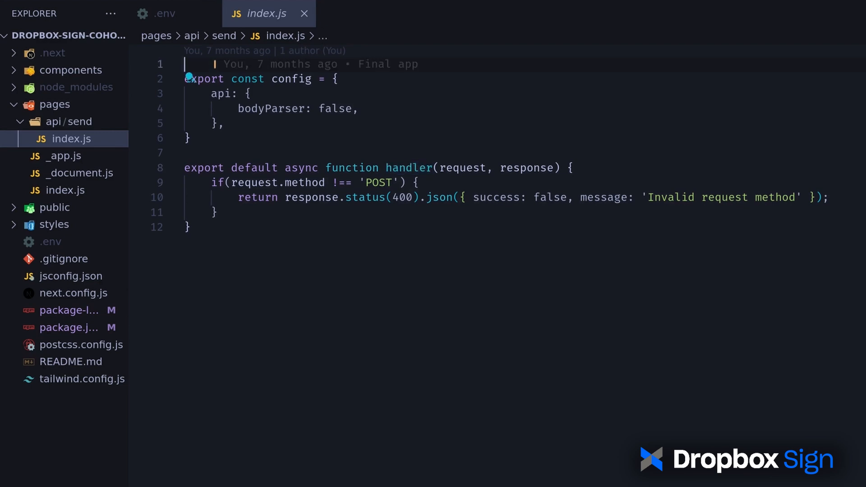
Import formidable and parse the request, extracting title, subject, message and JSON-parsed signers
type("import formidable from 'formidable';")
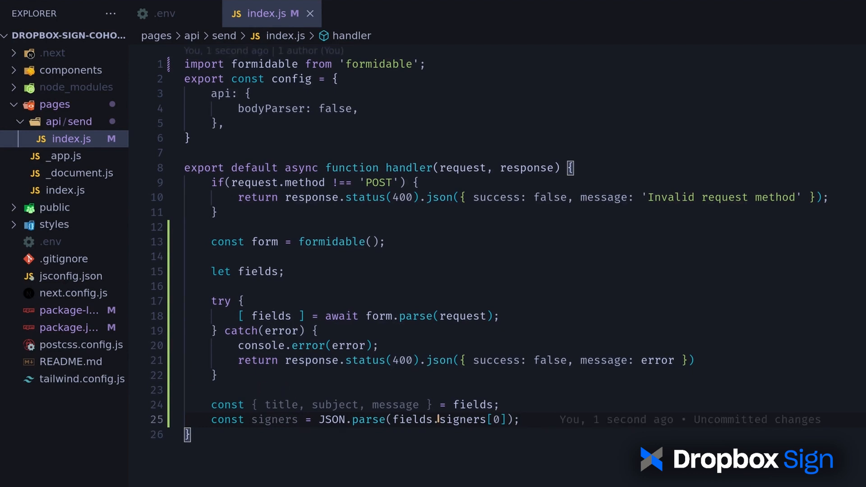
double_click(462, 420)
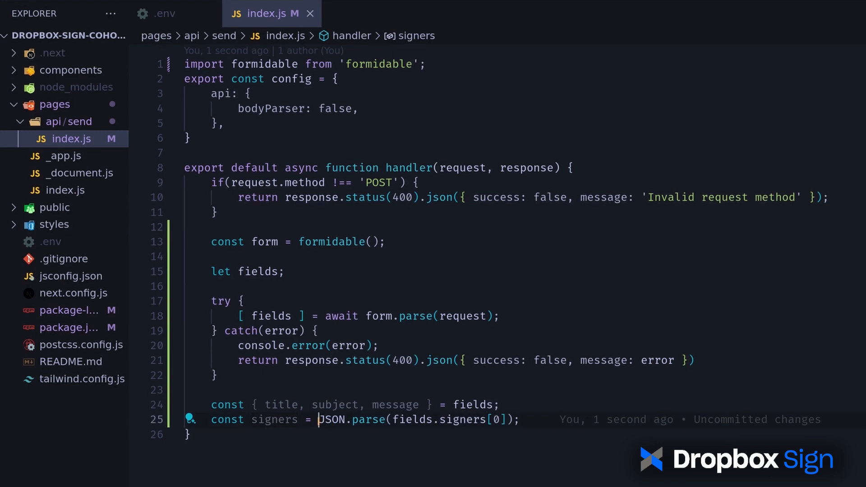
double_click(350, 419)
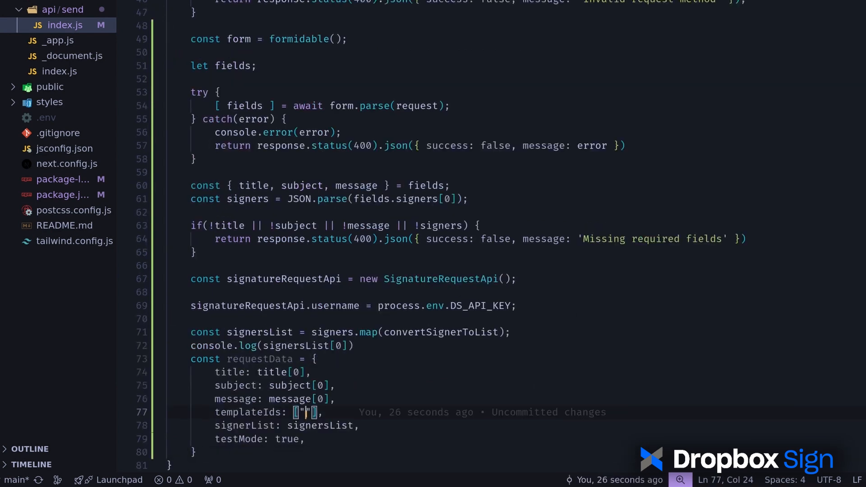
Set templateIds to 3e3dcb0826c8d4367a989c2d77327b6aa1075462 and call signatureRequestBulkSendWithTemplate(requestData)
type("3e3dcb0826c8d4367a989c2d77327b6aa1075462")
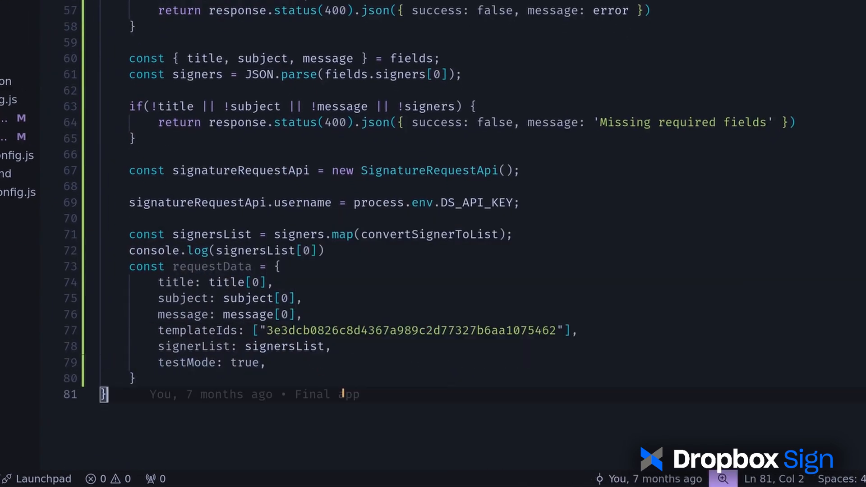
scroll("down", 3)
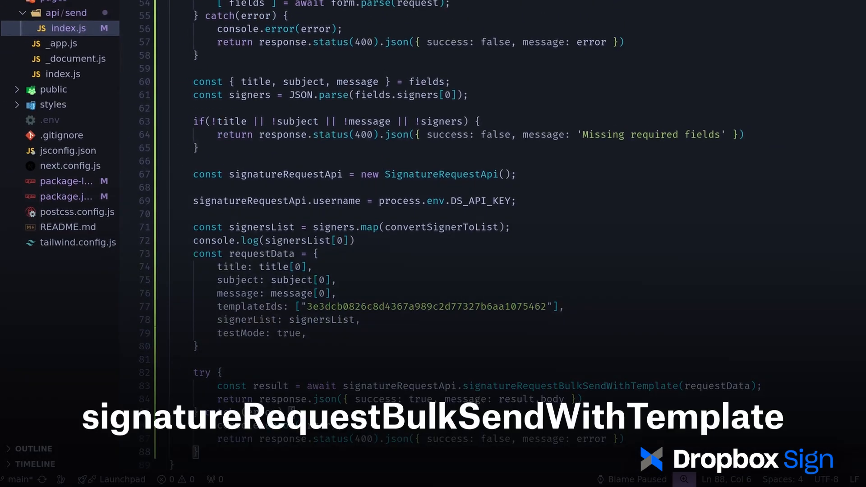
double_click(569, 385)
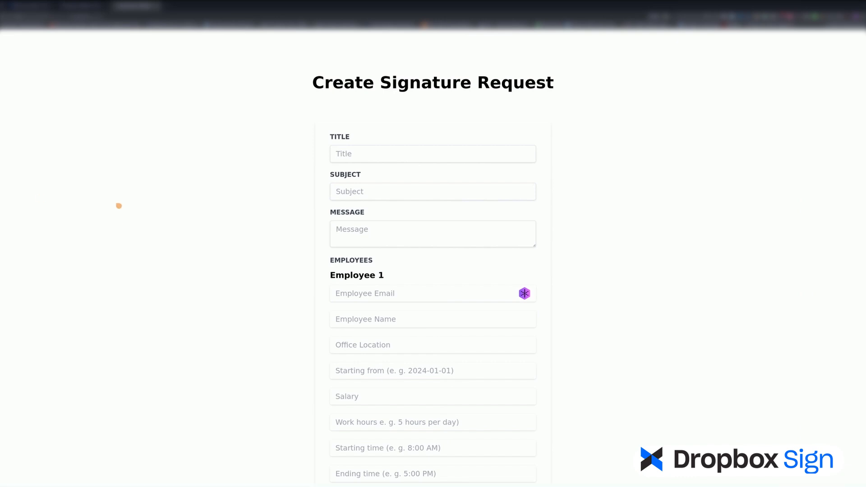
Enter title 'Content Writer Agreement', subject 'Please sign the agreement' and message 'Hi. Please sign this agreement'
type("c")
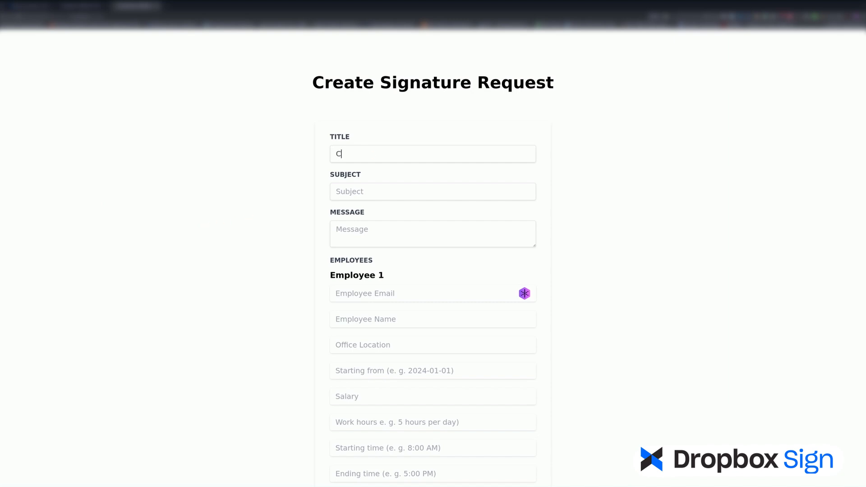
type("ontent Writer Agreemen")
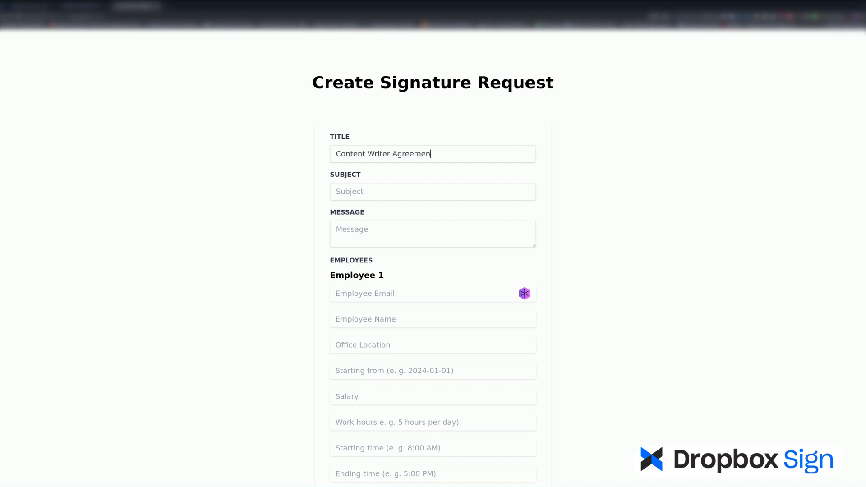
type("Please sign the agree")
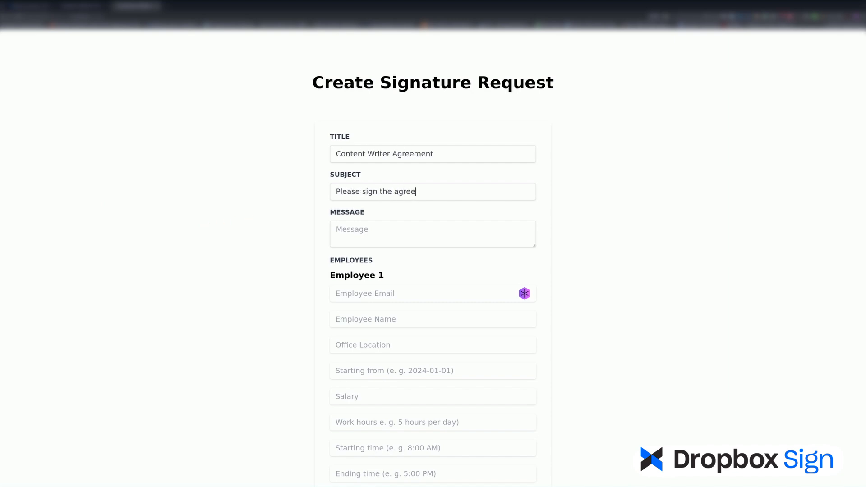
type("Hi. Ple")
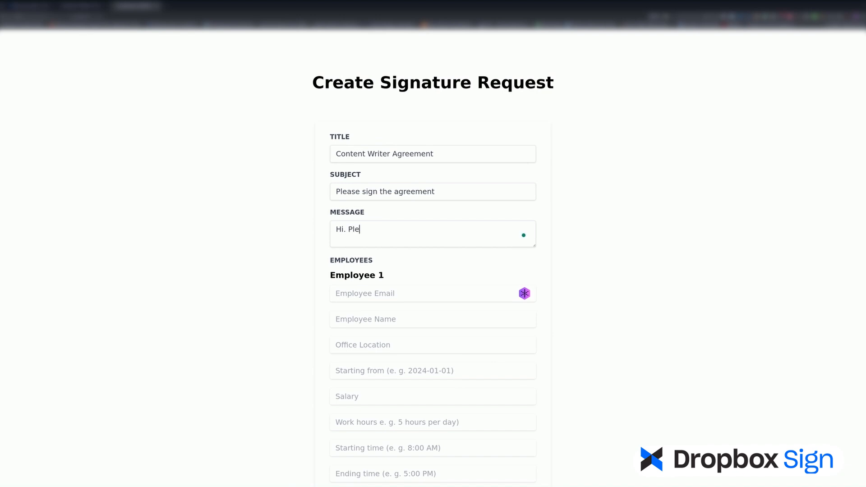
type("ase sign this agreem")
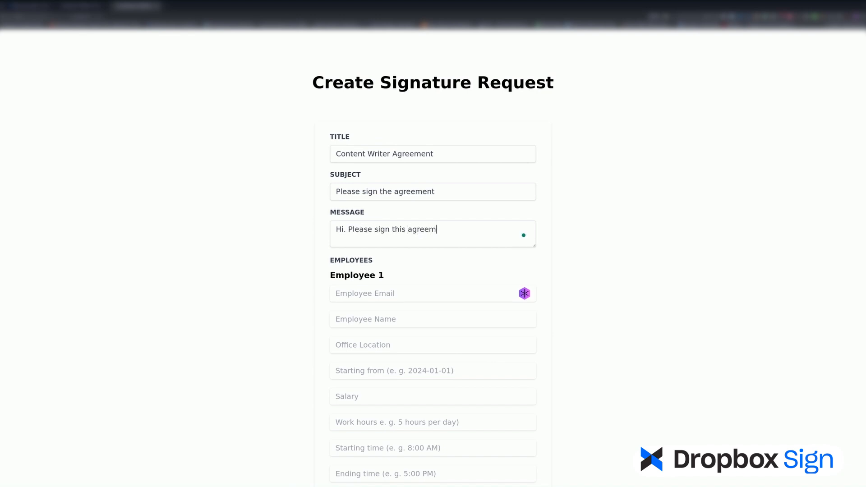
scroll("down", 3)
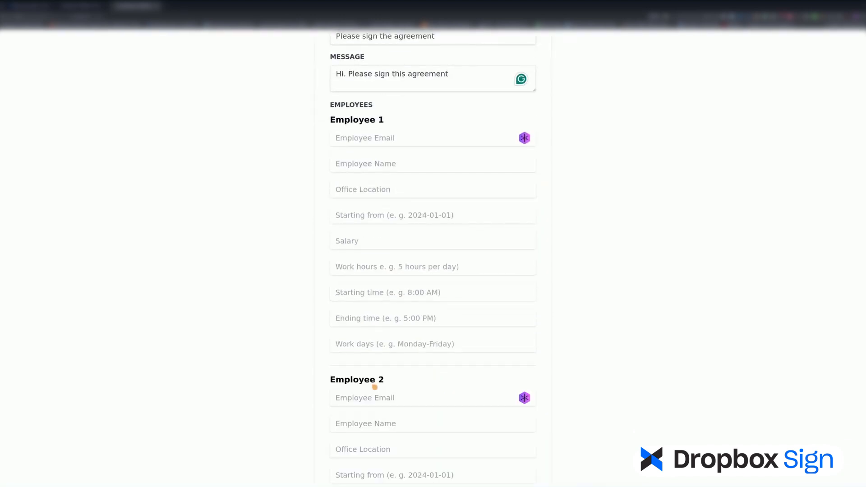
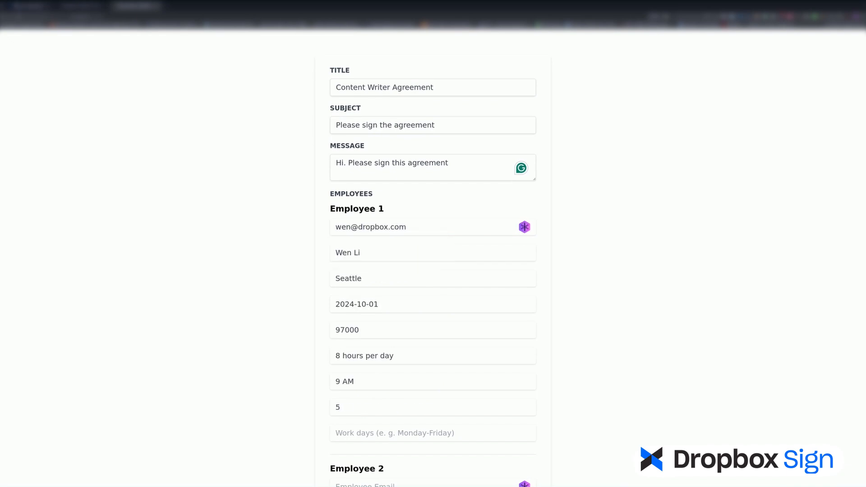
scroll("down", 3)
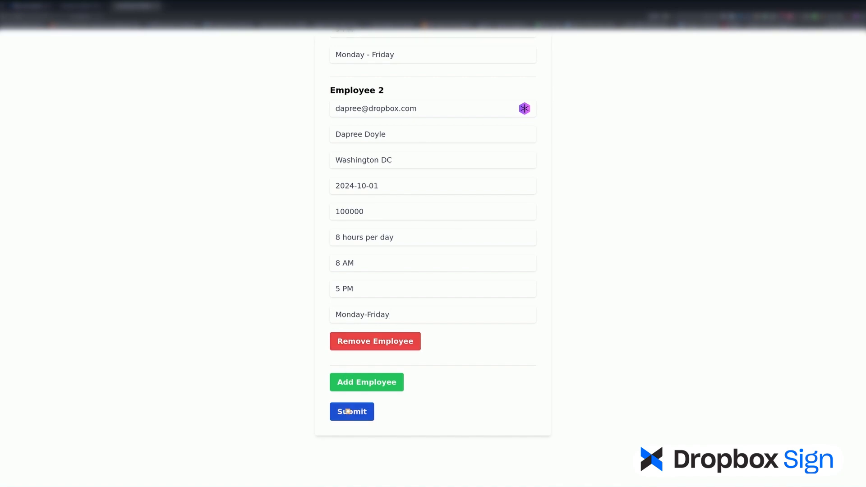
left_click(352, 411)
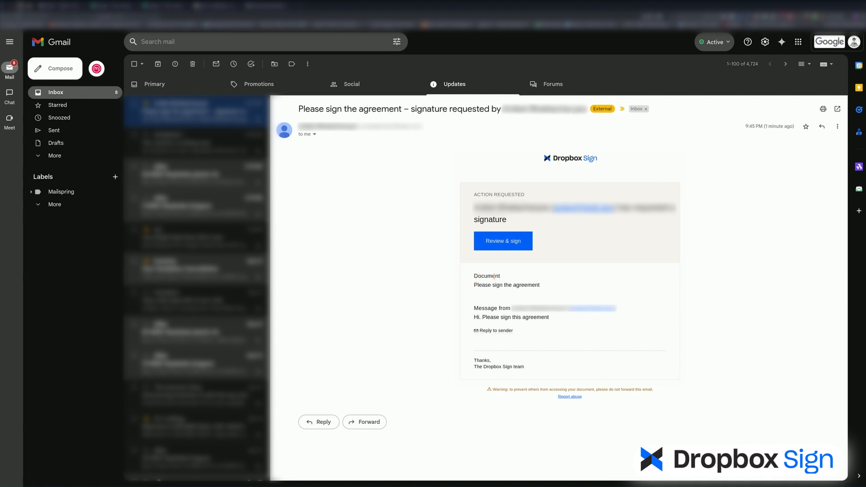
Open the Review & sign link in the 'Please sign the agreement' email
left_click(502, 241)
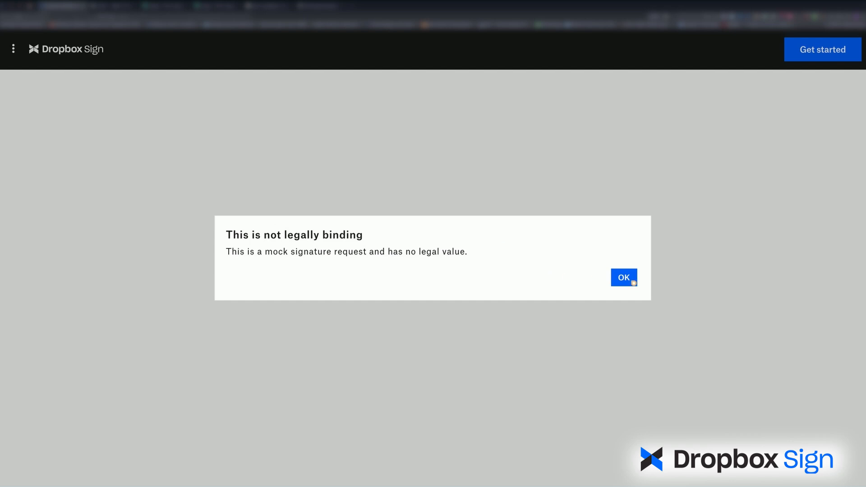
left_click(623, 276)
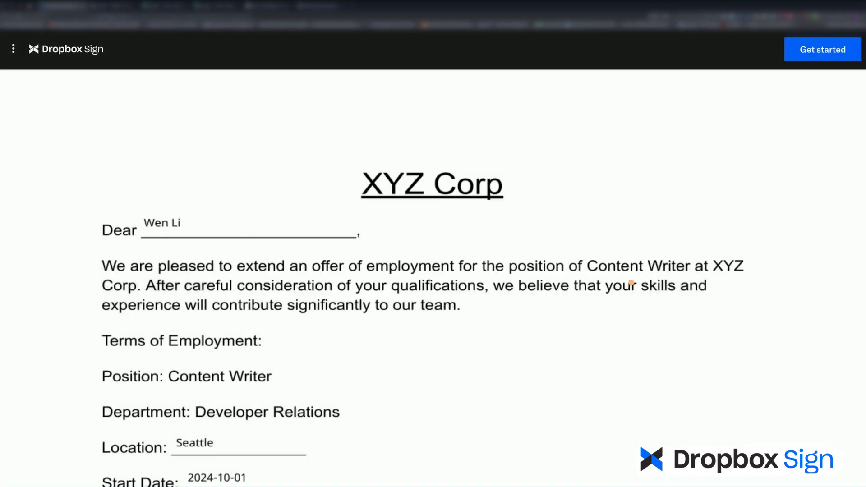
mouse_move(224, 310)
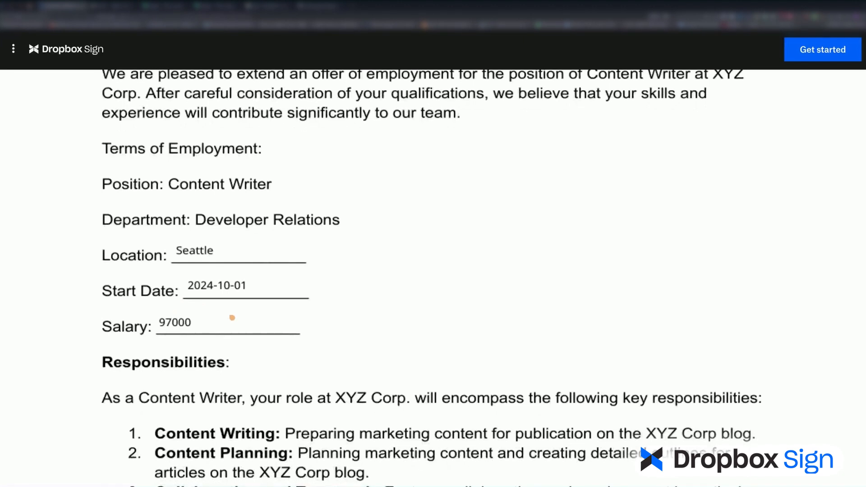
left_click(666, 271)
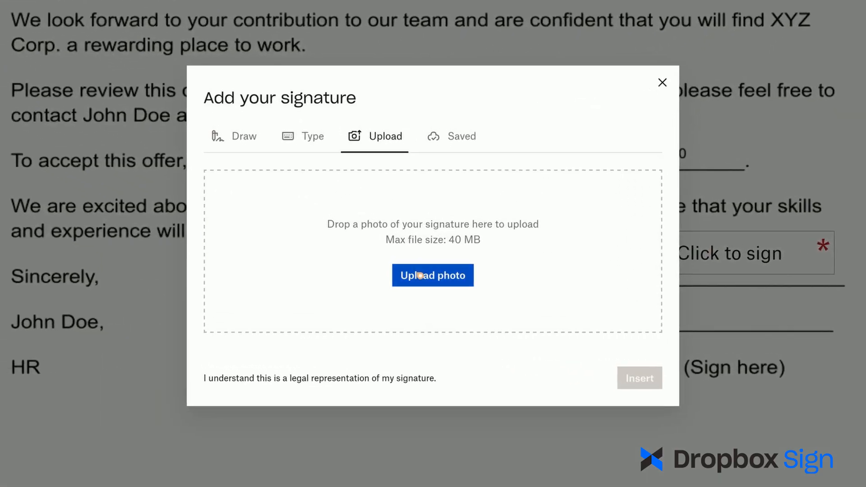
left_click(432, 275)
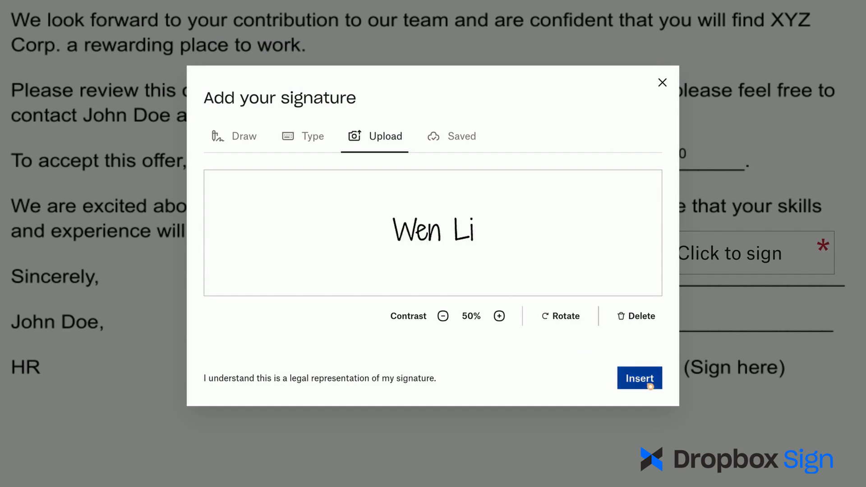
left_click(639, 378)
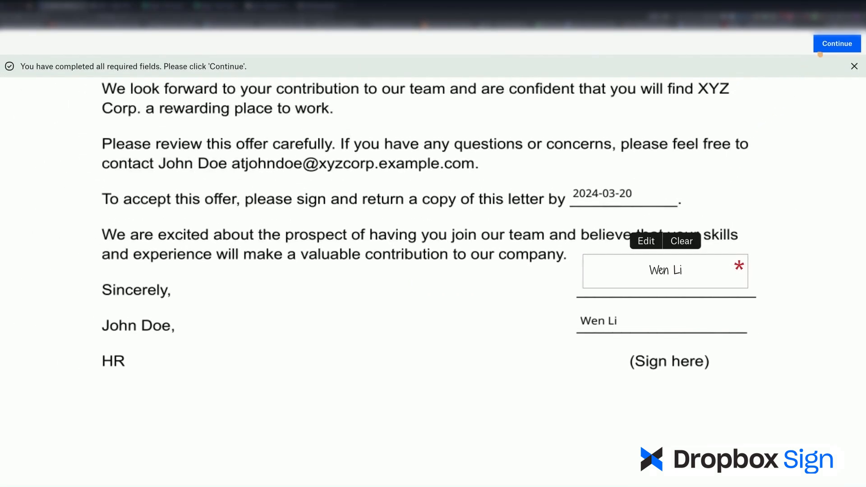
left_click(836, 43)
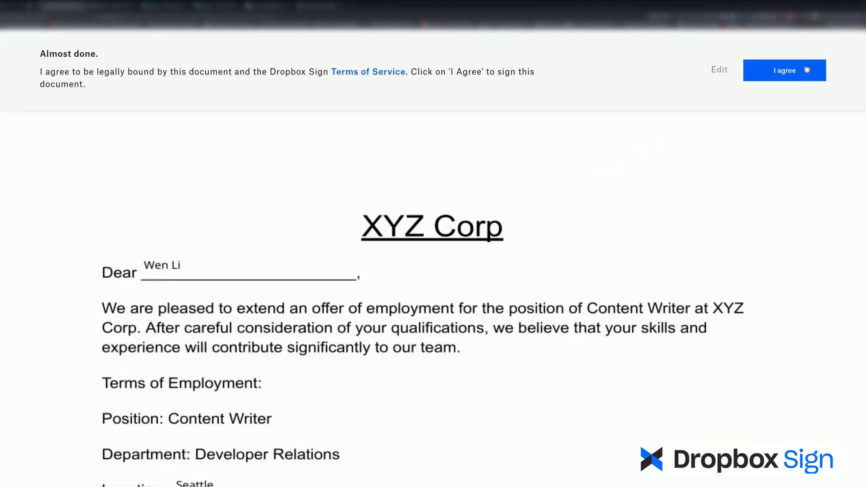
left_click(783, 71)
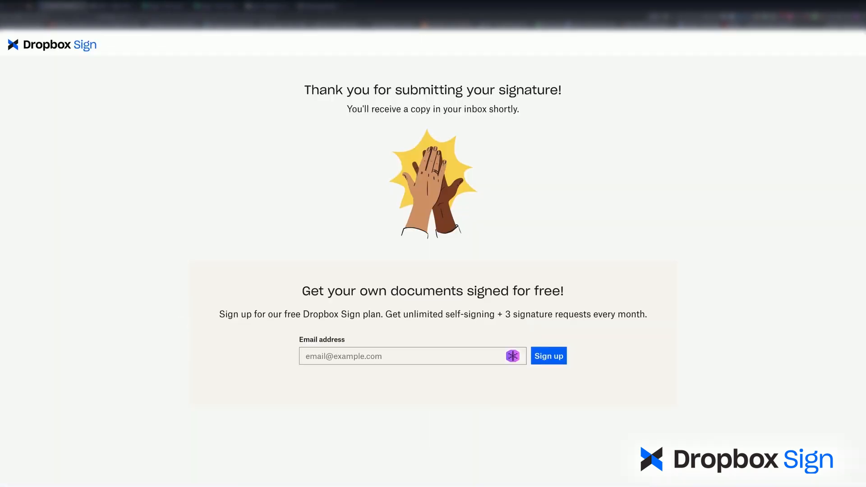